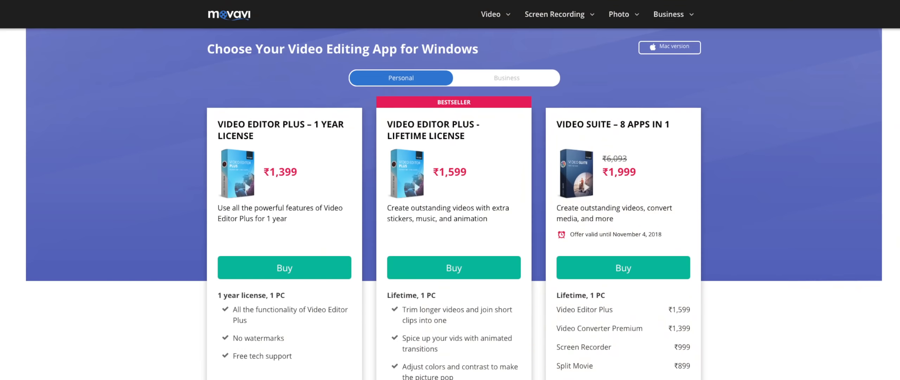
# - Start a Quick Video from the welcome screen to launch the Montage Wizard
pyautogui.scroll(-3)
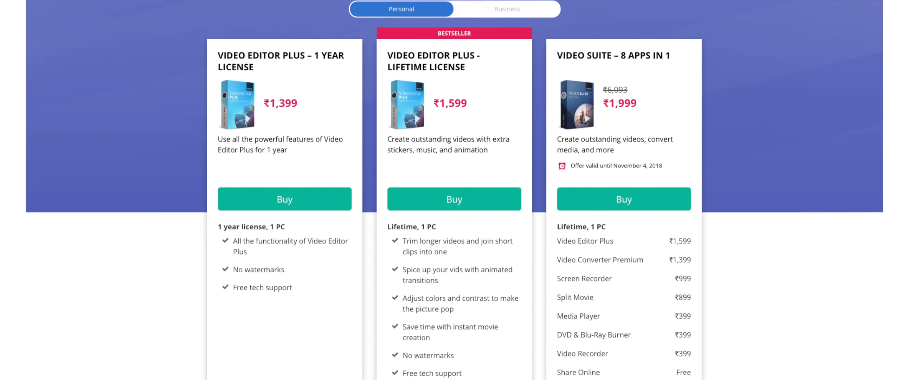
pyautogui.scroll(-3)
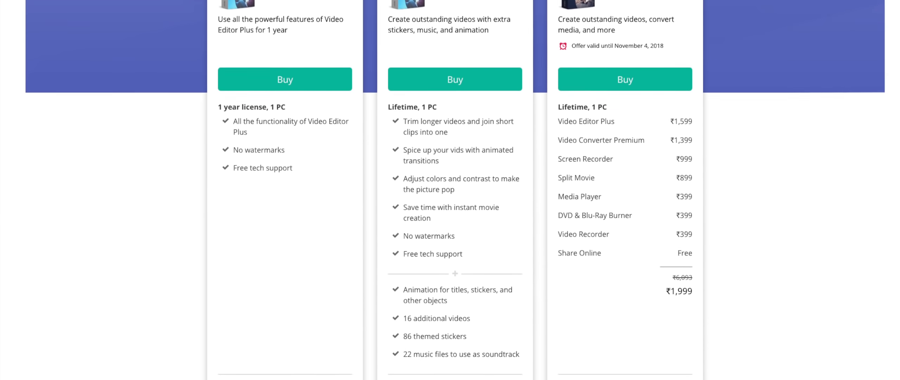
pyautogui.scroll(-3)
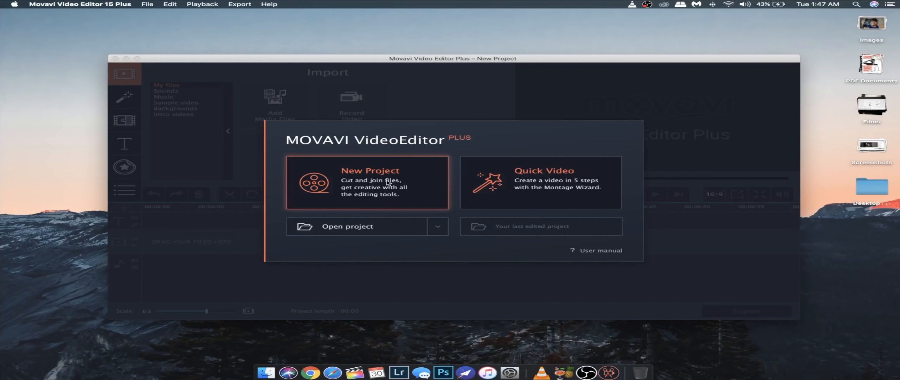
pyautogui.moveTo(523, 187)
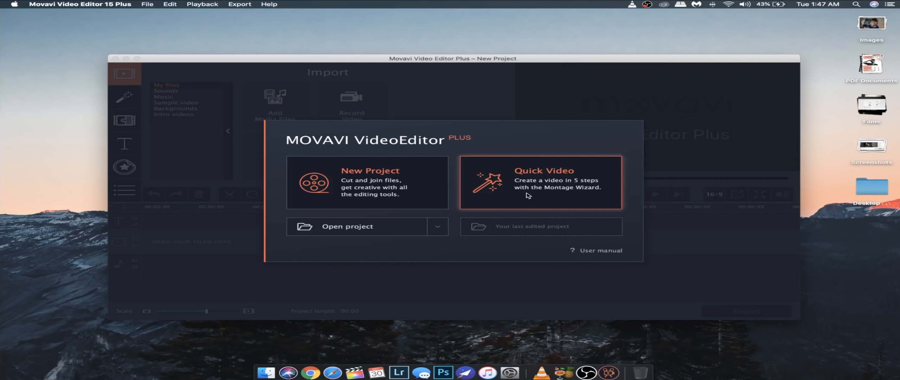
pyautogui.click(539, 182)
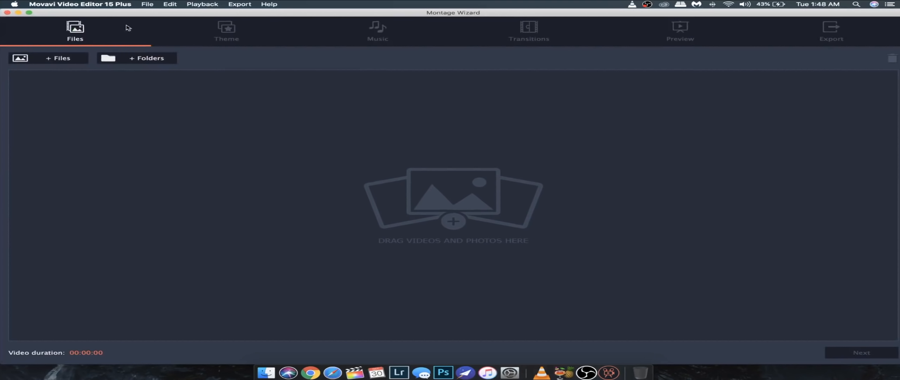
pyautogui.moveTo(463, 41)
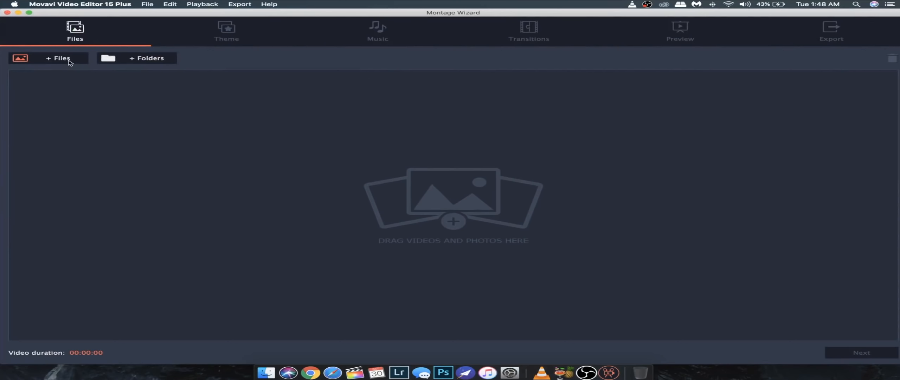
# - Add four sample clips from Movies > Samples to the montage's files step
pyautogui.click(58, 58)
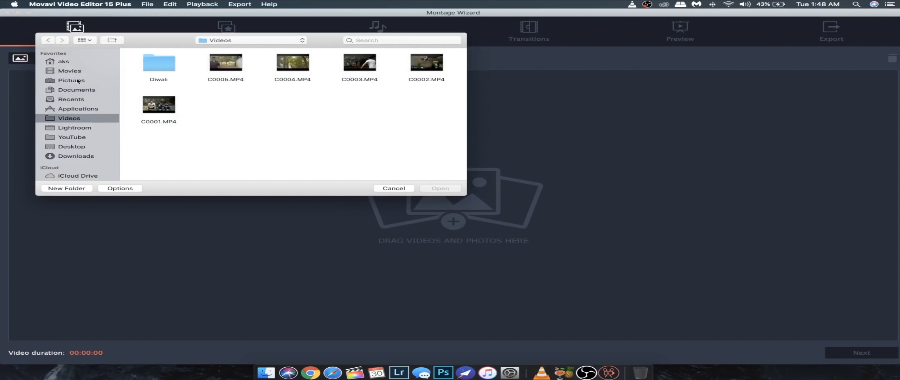
pyautogui.click(70, 70)
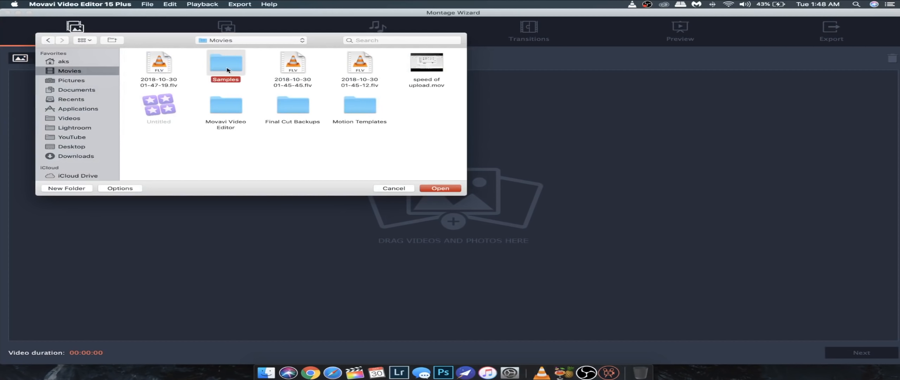
pyautogui.doubleClick(226, 62)
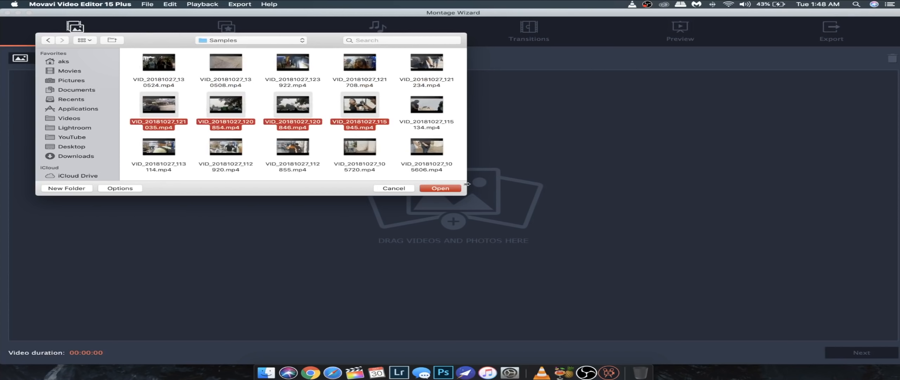
pyautogui.click(440, 188)
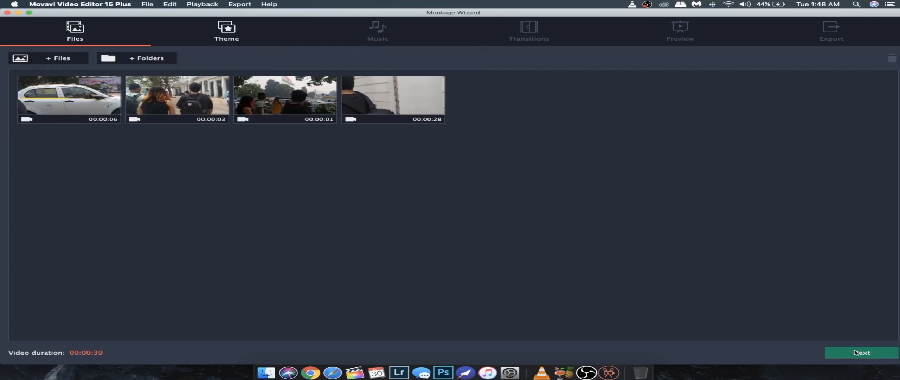
# - Advance the Montage Wizard from the files step to the theme step
pyautogui.click(857, 352)
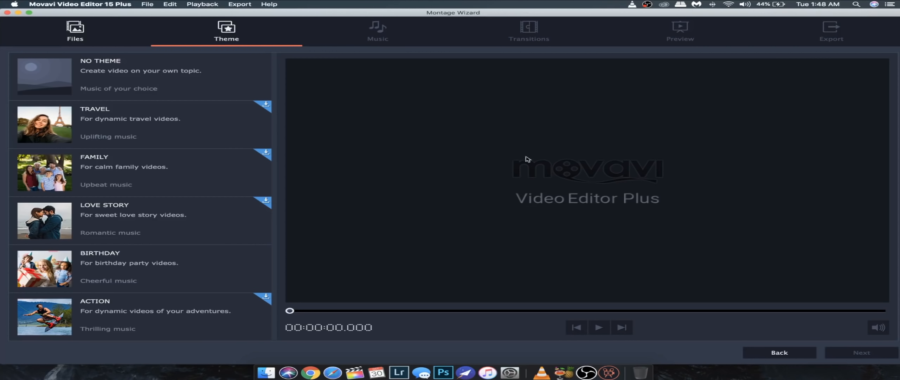
pyautogui.moveTo(220, 128)
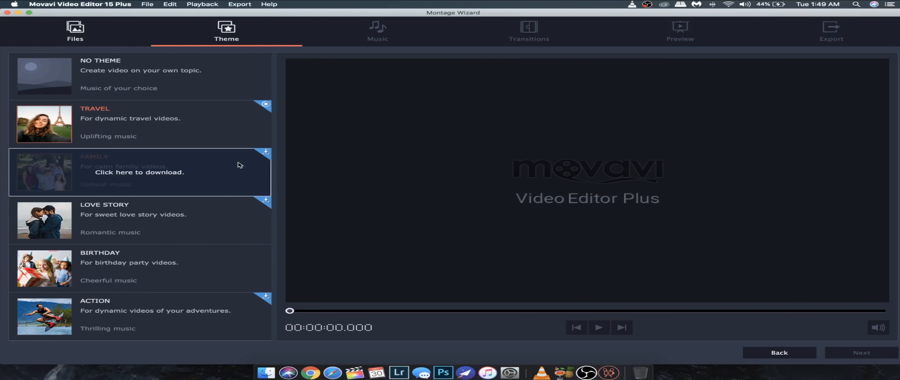
pyautogui.moveTo(211, 172)
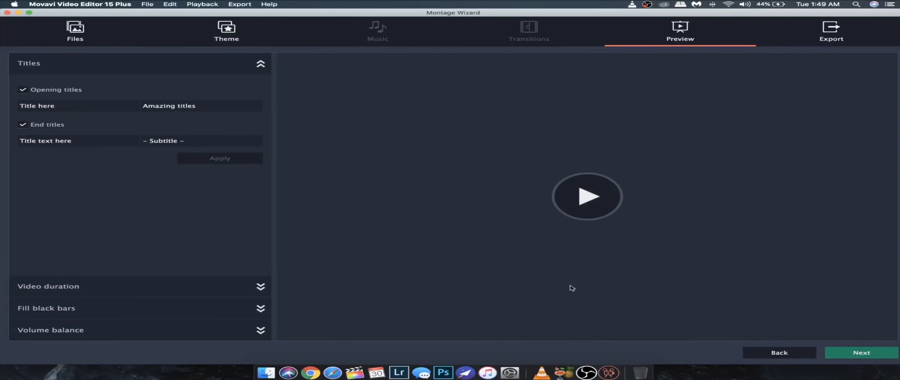
pyautogui.moveTo(585, 204)
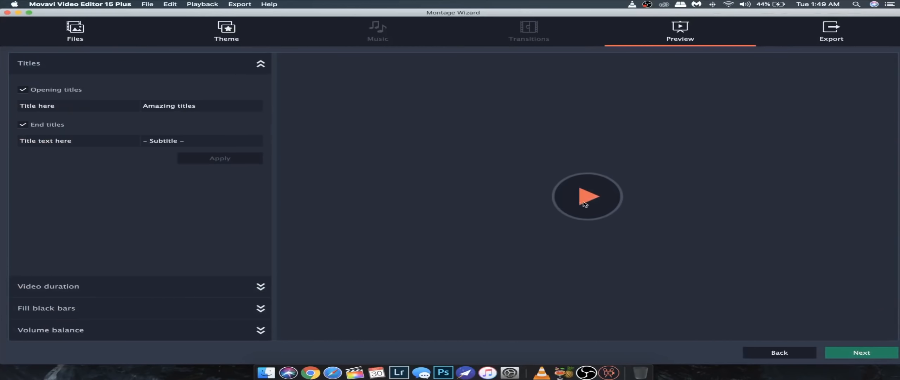
# - Preview the montage, set the opening title text to 'CP DELHI' and apply it
pyautogui.click(586, 196)
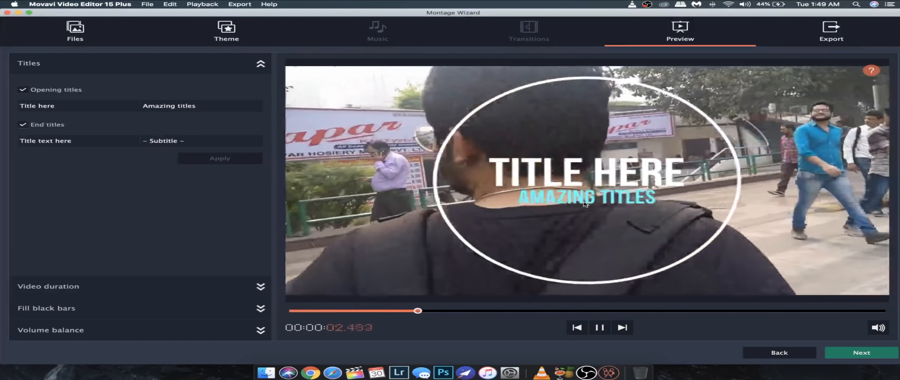
pyautogui.click(598, 327)
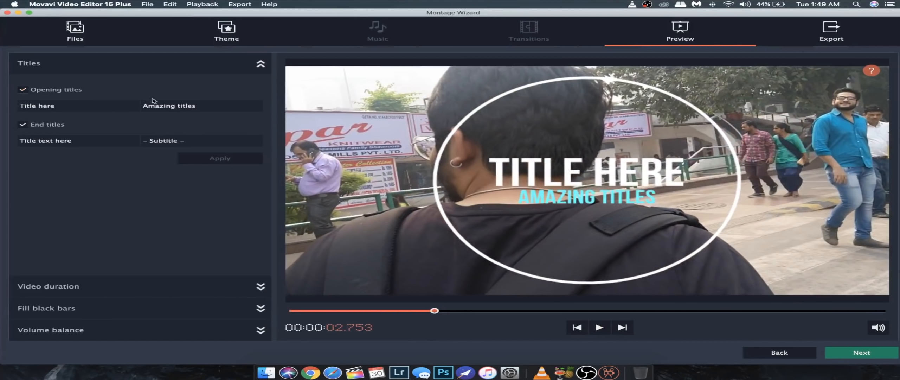
pyautogui.doubleClick(185, 105)
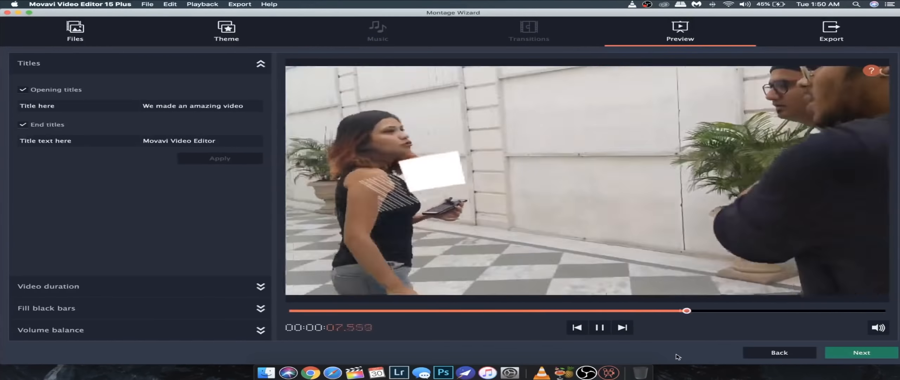
pyautogui.write('CP DELHI')
pyautogui.write('Thanks to')
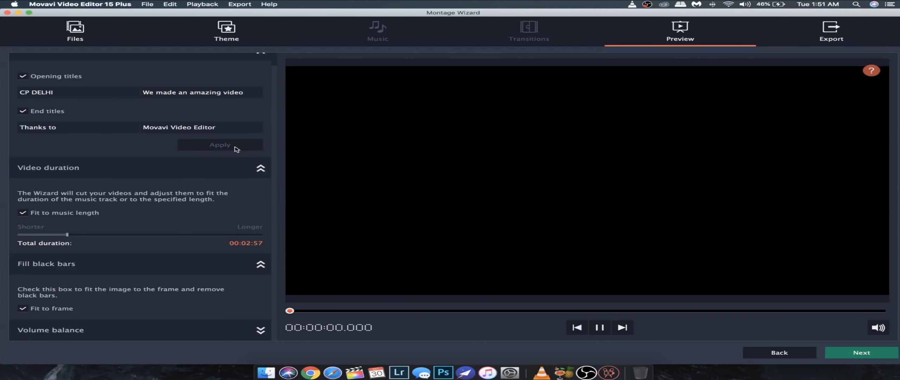
pyautogui.click(598, 327)
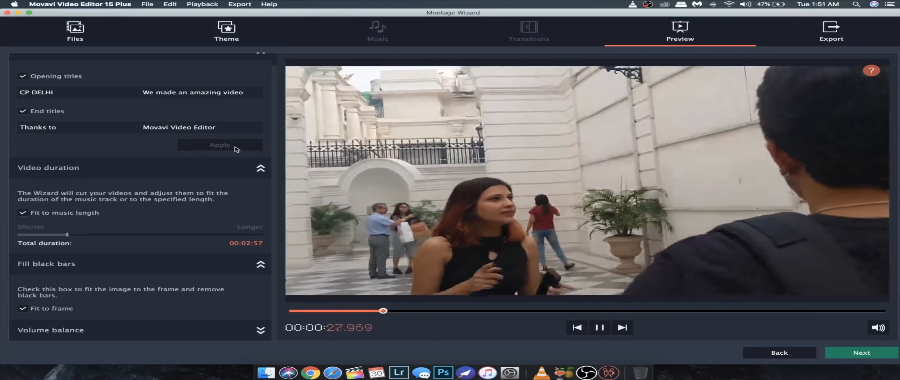
# - Export the montage as Highest-quality MP4 named 'Movavi PRoject' and start the export
pyautogui.click(830, 32)
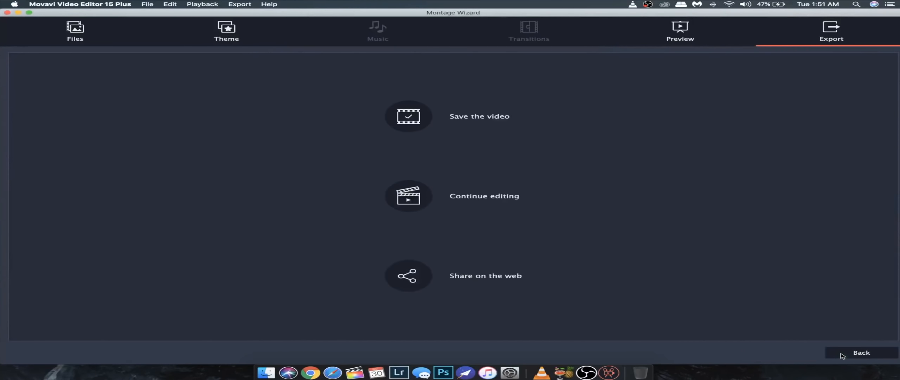
pyautogui.moveTo(408, 117)
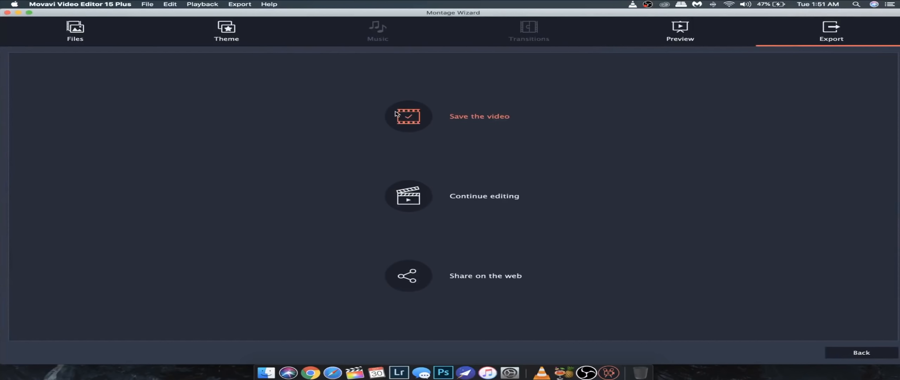
pyautogui.click(407, 195)
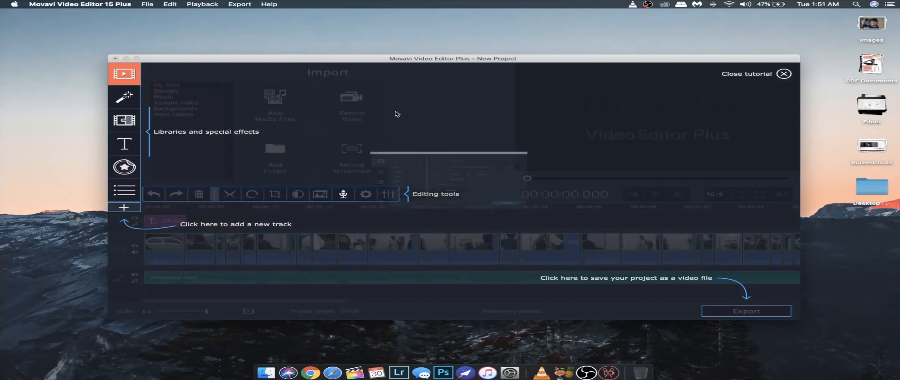
pyautogui.click(745, 310)
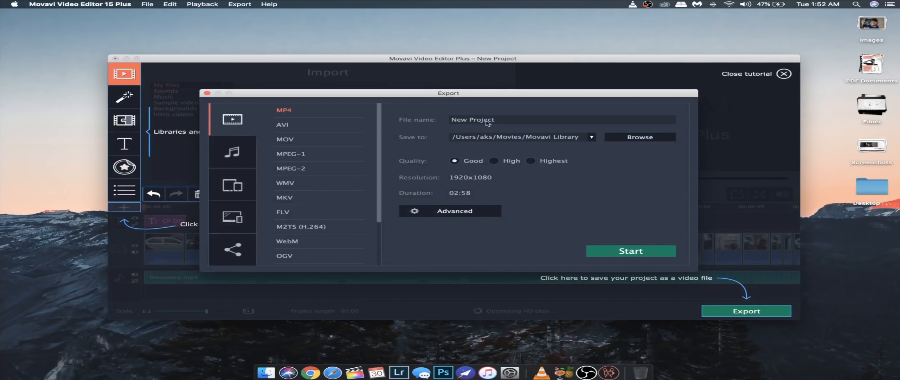
pyautogui.write('Movavi PRoject')
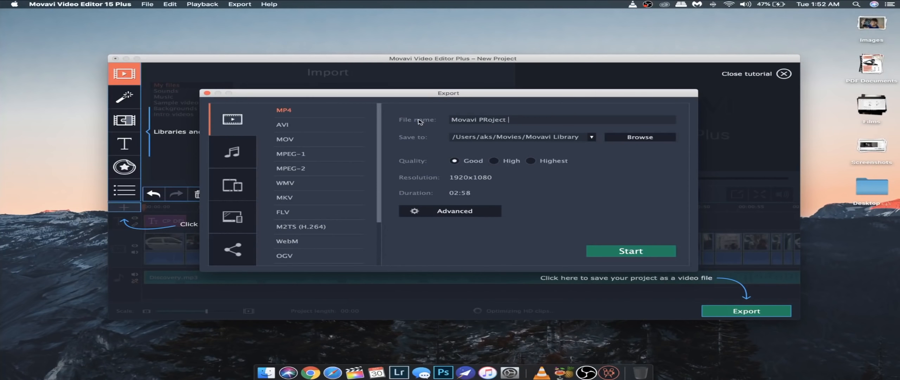
pyautogui.click(529, 160)
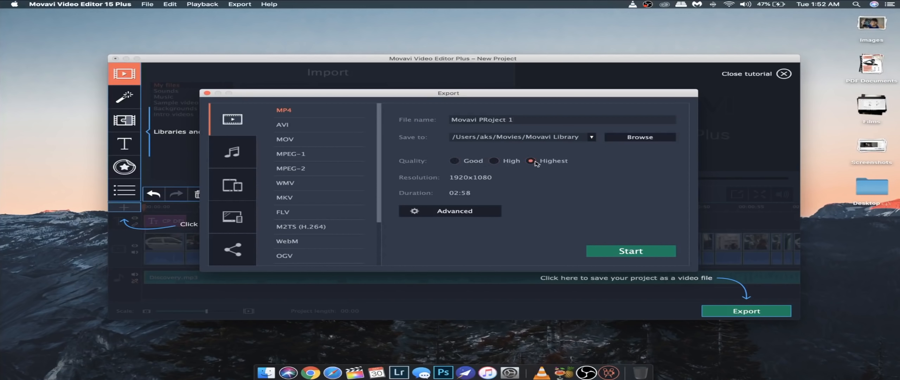
pyautogui.click(630, 251)
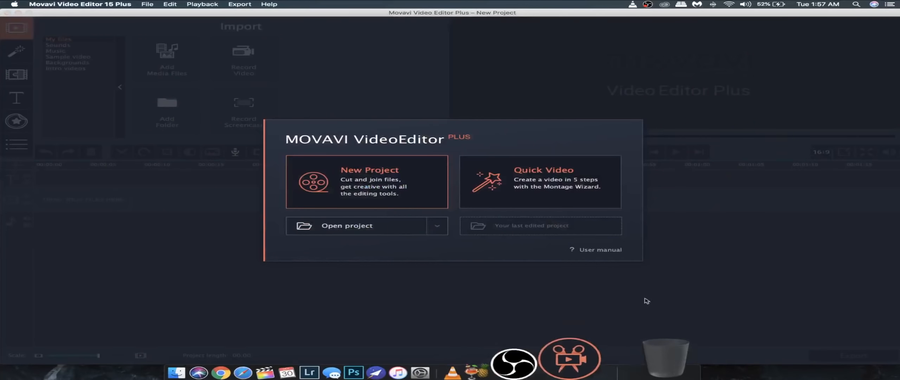
pyautogui.moveTo(630, 188)
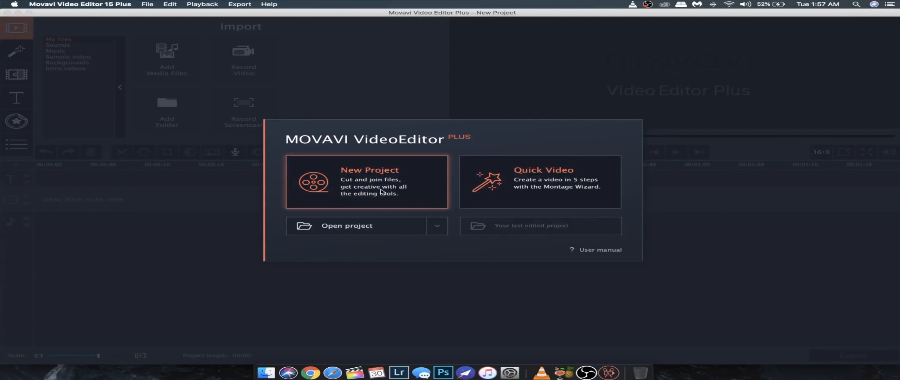
# - Start a new empty project from the welcome dialog
pyautogui.click(367, 182)
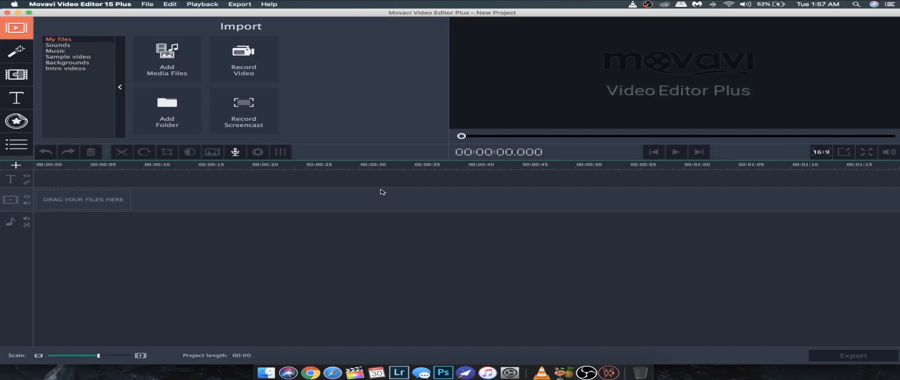
pyautogui.moveTo(547, 221)
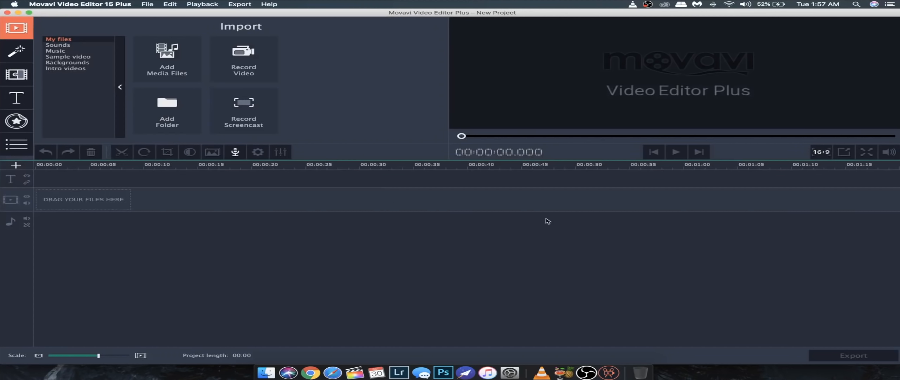
pyautogui.moveTo(578, 51)
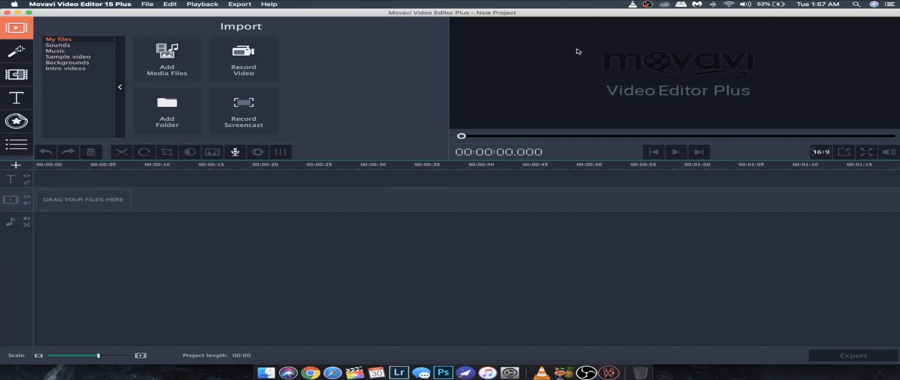
pyautogui.moveTo(257, 24)
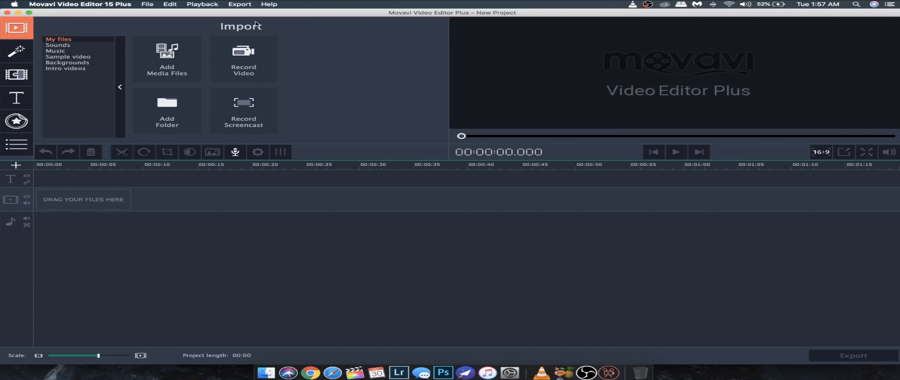
pyautogui.click(68, 63)
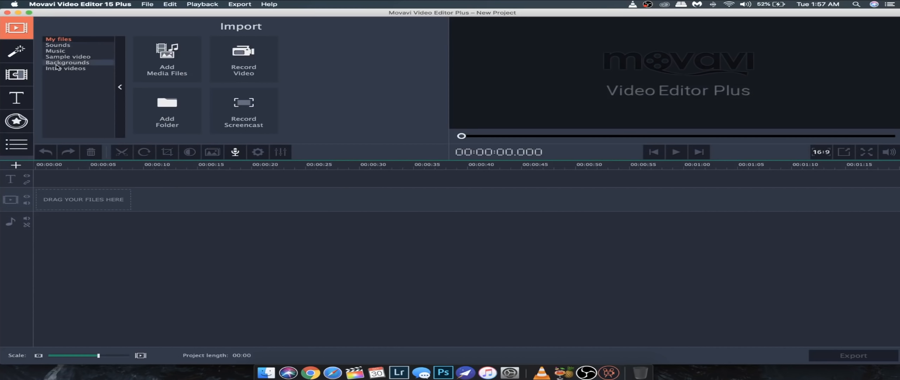
pyautogui.click(17, 50)
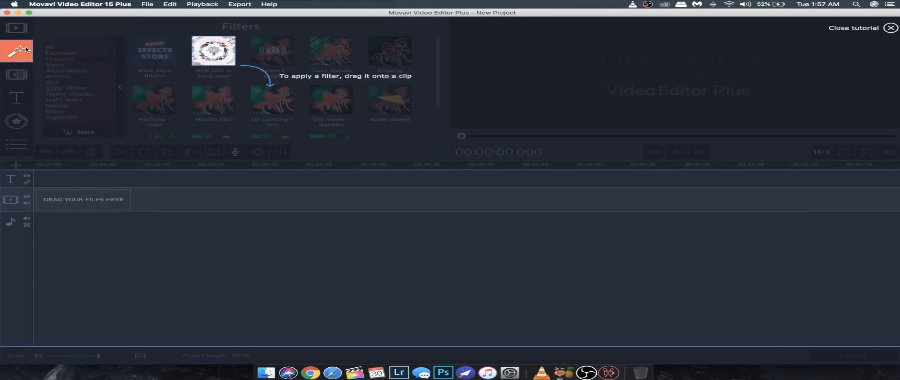
pyautogui.moveTo(24, 76)
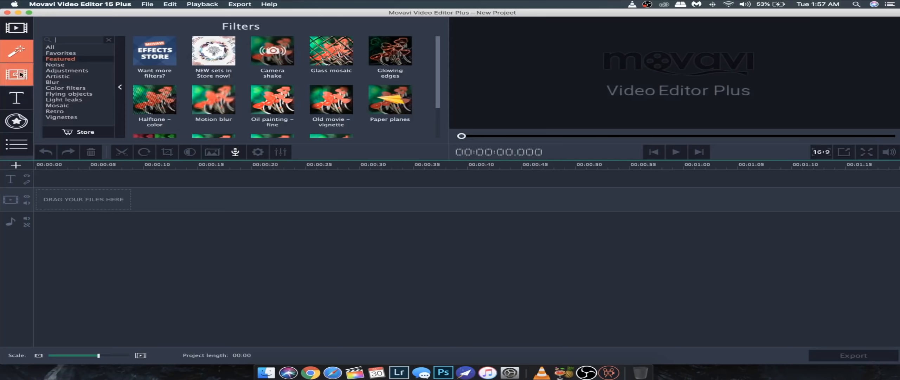
pyautogui.click(18, 73)
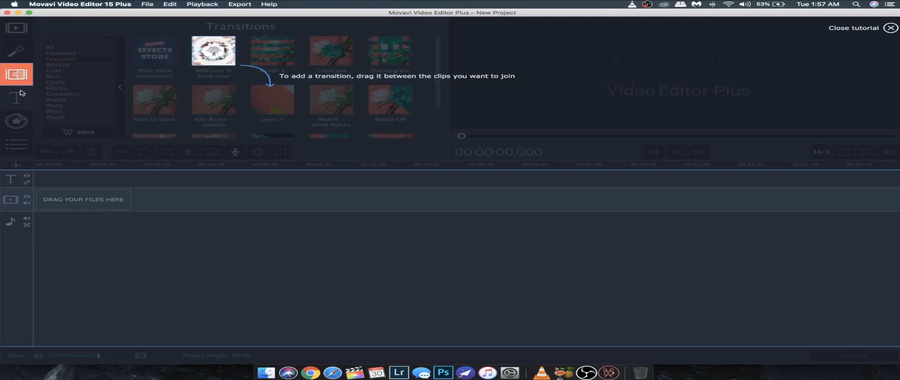
pyautogui.click(17, 96)
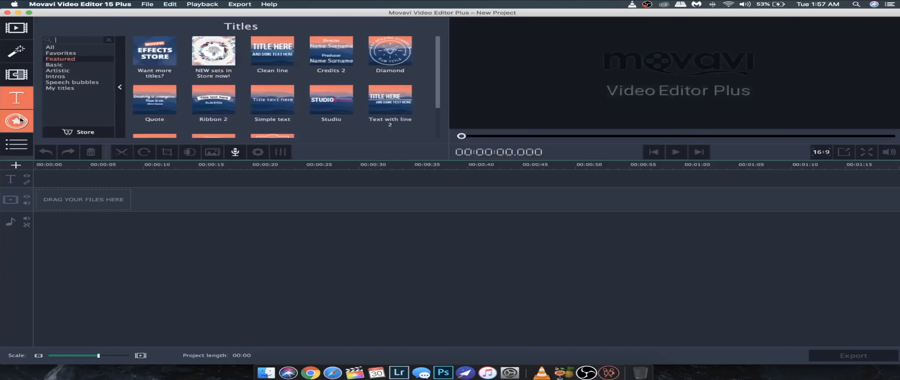
pyautogui.click(16, 121)
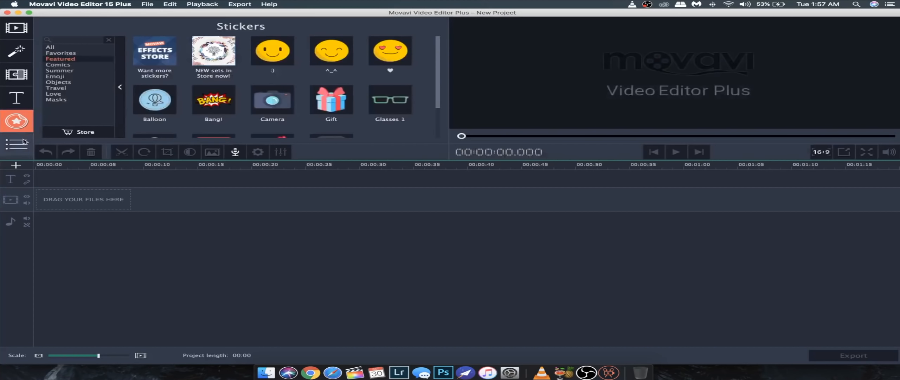
pyautogui.click(17, 145)
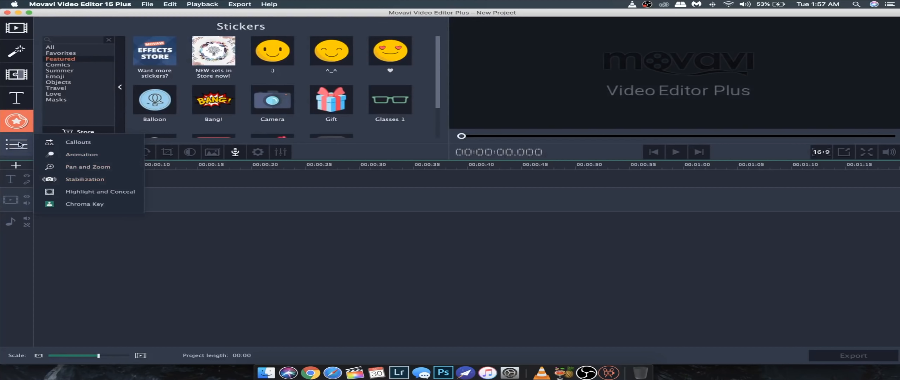
pyautogui.click(16, 28)
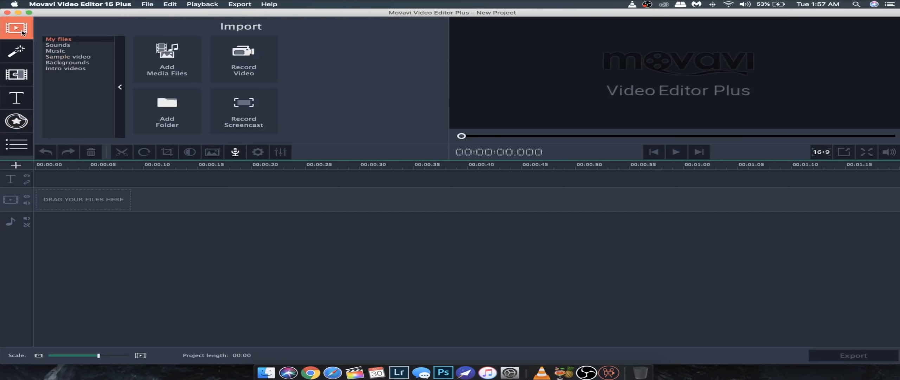
pyautogui.moveTo(168, 51)
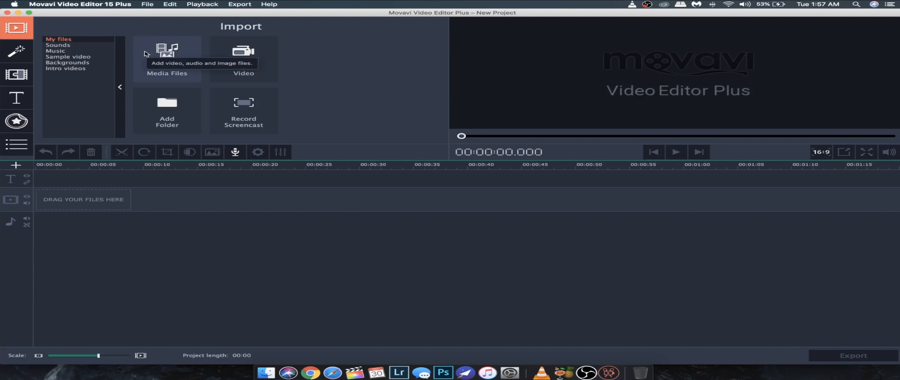
pyautogui.moveTo(173, 53)
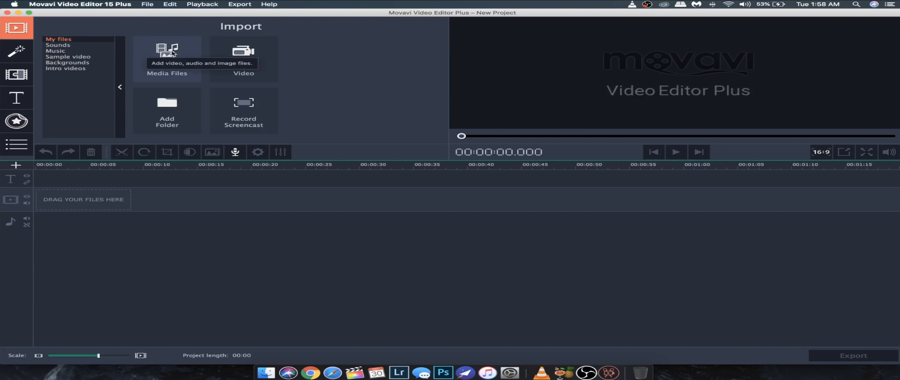
pyautogui.moveTo(244, 51)
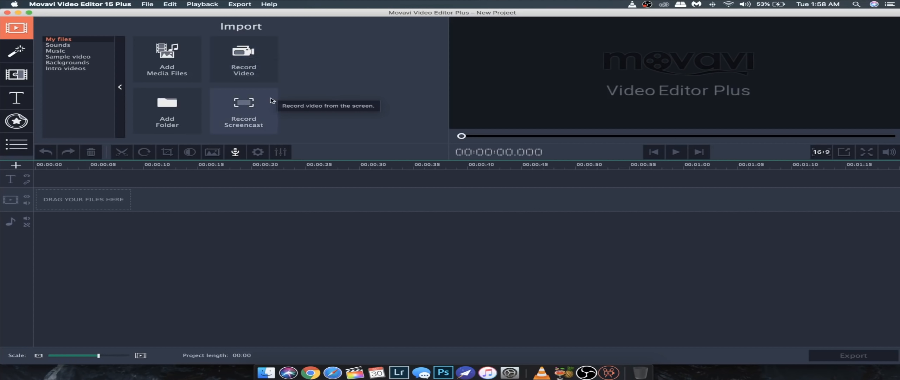
pyautogui.moveTo(204, 106)
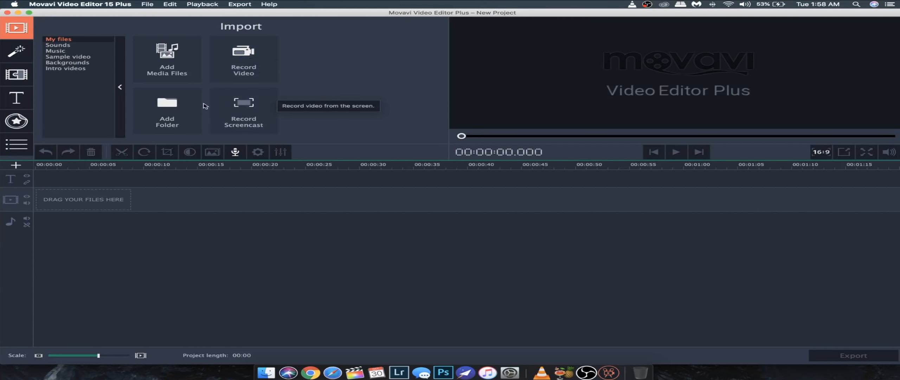
pyautogui.moveTo(195, 103)
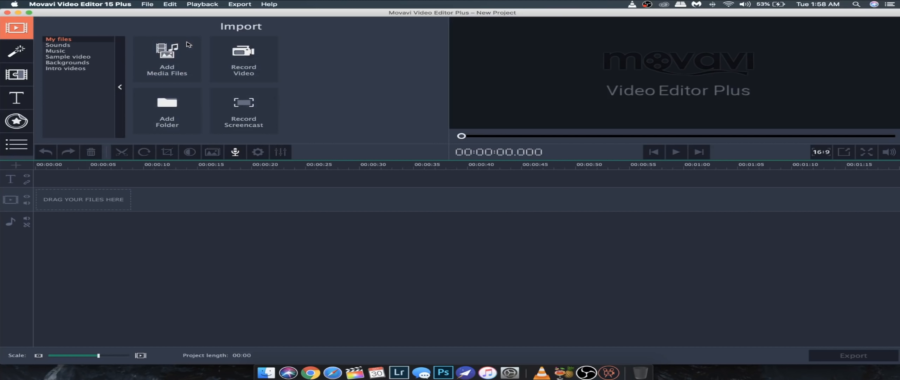
# - Add the sample clips from the Samples folder onto the timeline
pyautogui.click(167, 58)
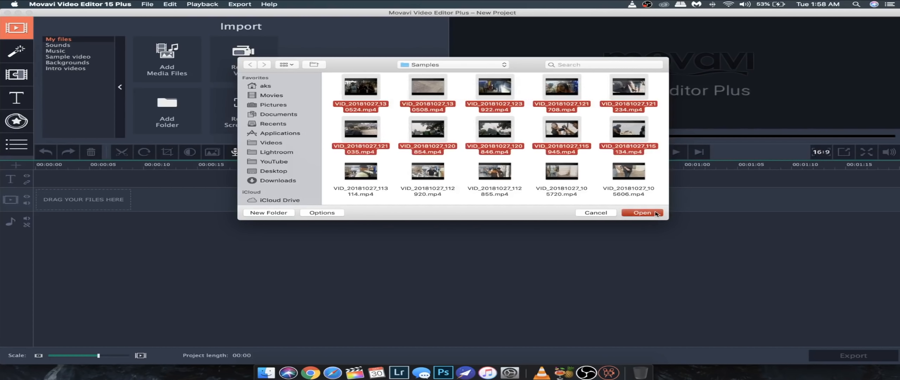
pyautogui.click(644, 212)
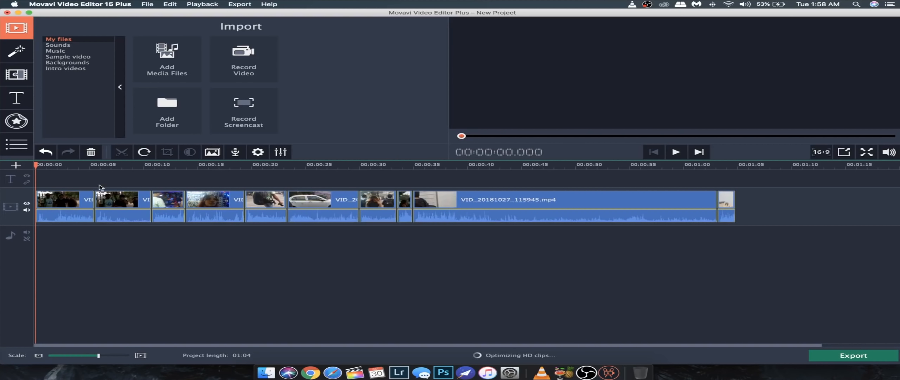
# - Preview the clips and trim the timeline around the 9-second mark down to 0:32
pyautogui.click(675, 151)
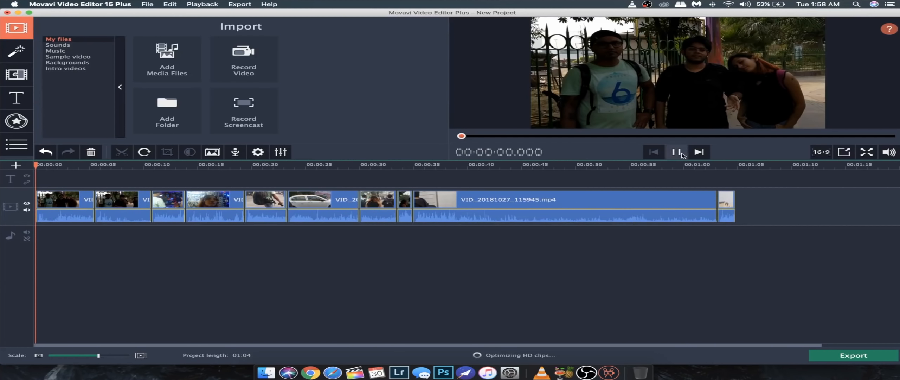
pyautogui.click(680, 152)
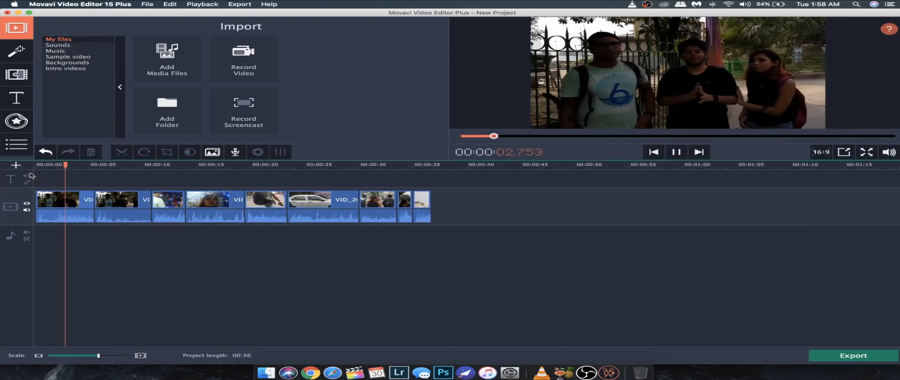
pyautogui.click(675, 152)
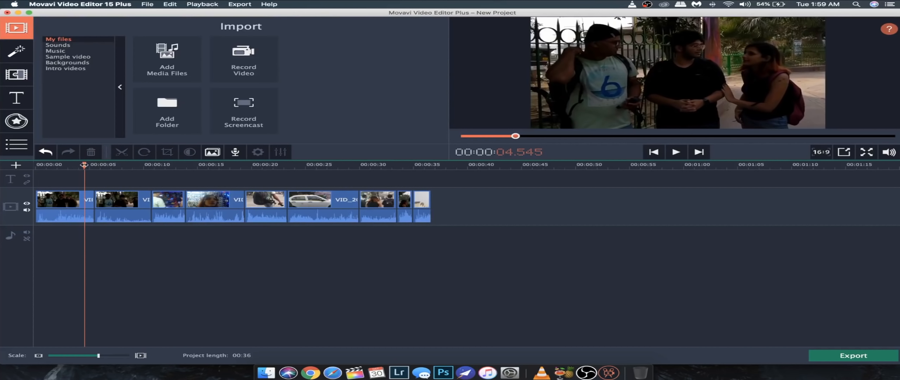
pyautogui.click(134, 165)
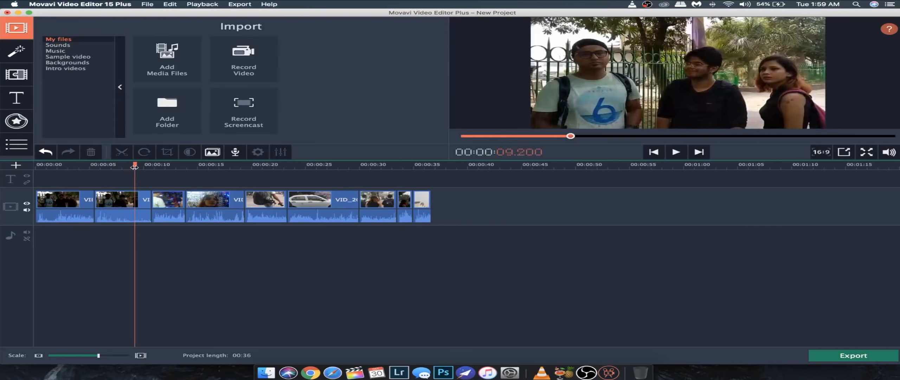
pyautogui.click(676, 151)
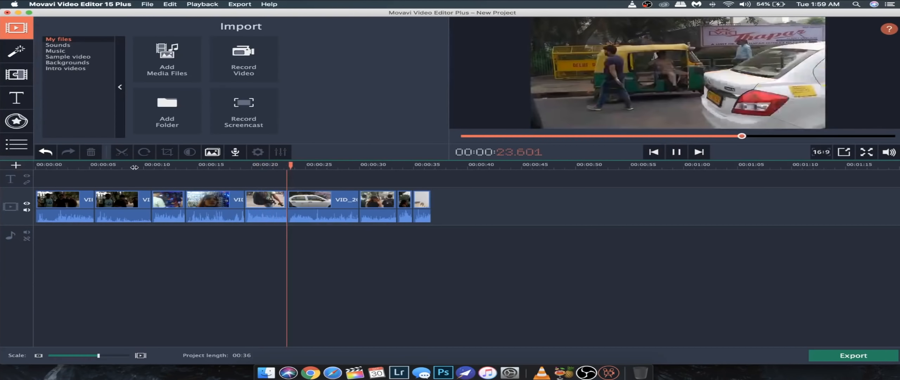
pyautogui.click(676, 151)
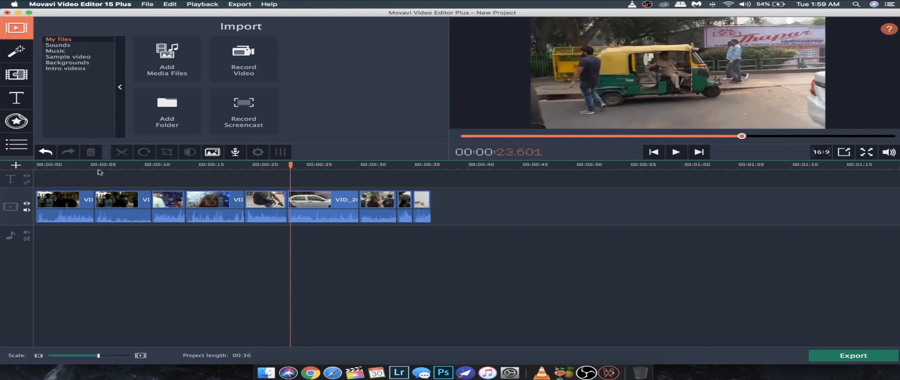
pyautogui.click(136, 164)
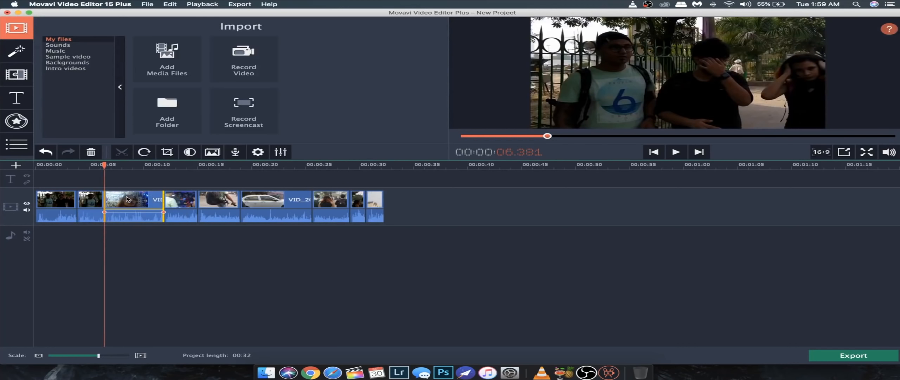
# - Apply a colour filter to the street-scene clip, dismissing the accessibility prompt
pyautogui.click(16, 51)
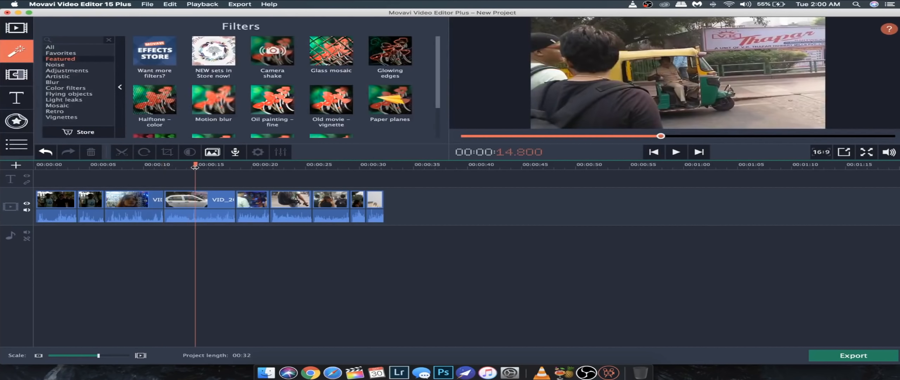
pyautogui.click(199, 200)
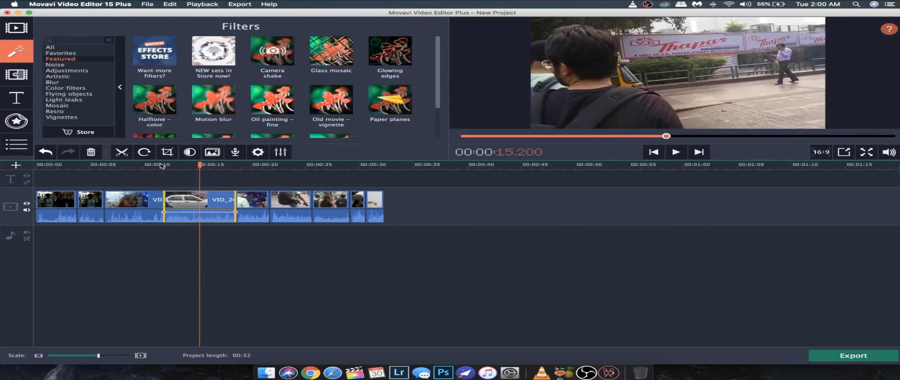
pyautogui.scroll(-3)
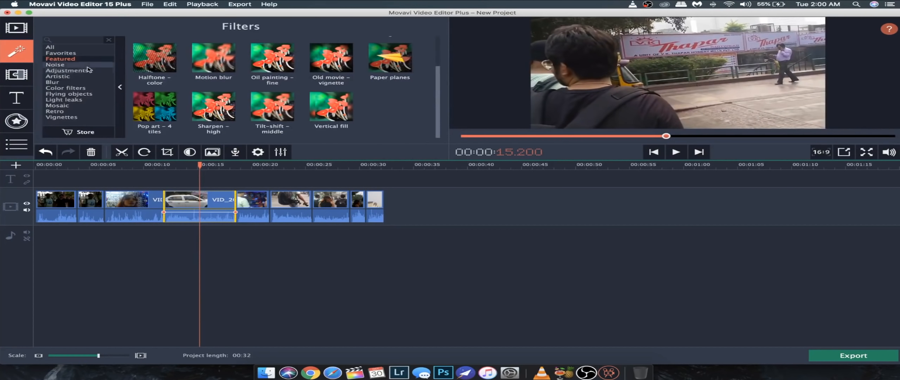
pyautogui.click(65, 88)
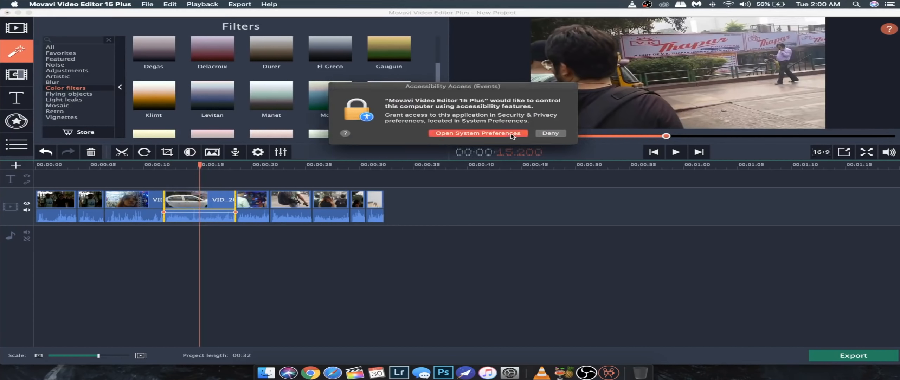
pyautogui.click(549, 133)
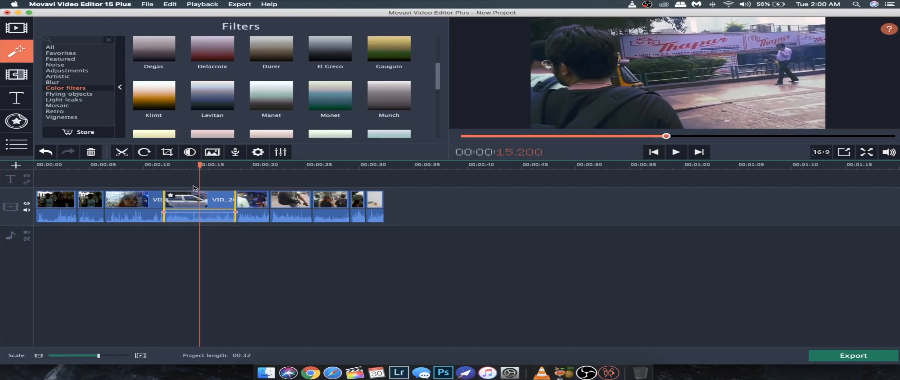
# - Add a transition before the street-scene clip and return playback to the start
pyautogui.click(17, 74)
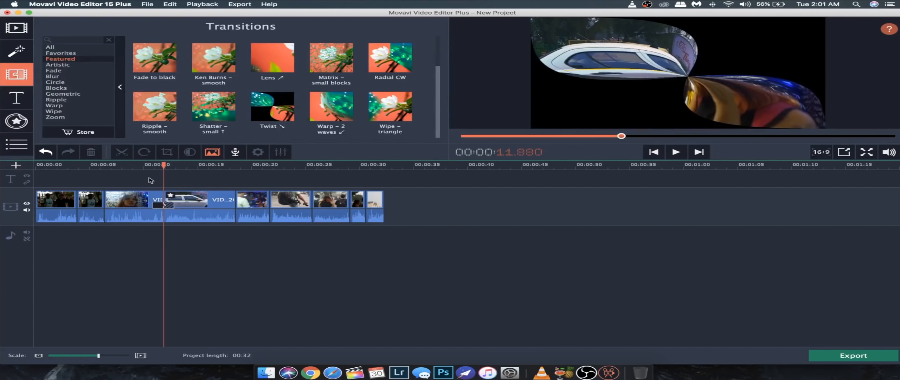
pyautogui.click(676, 152)
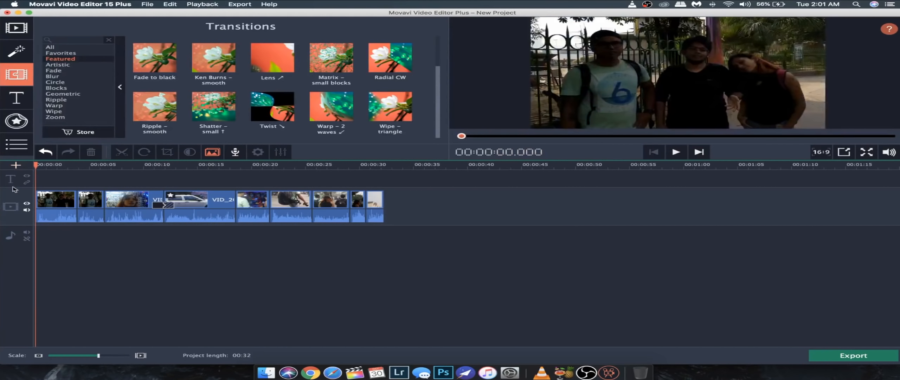
# - Add the Credits 2 title at the start and the Studio title near 7 s, then preview
pyautogui.click(16, 97)
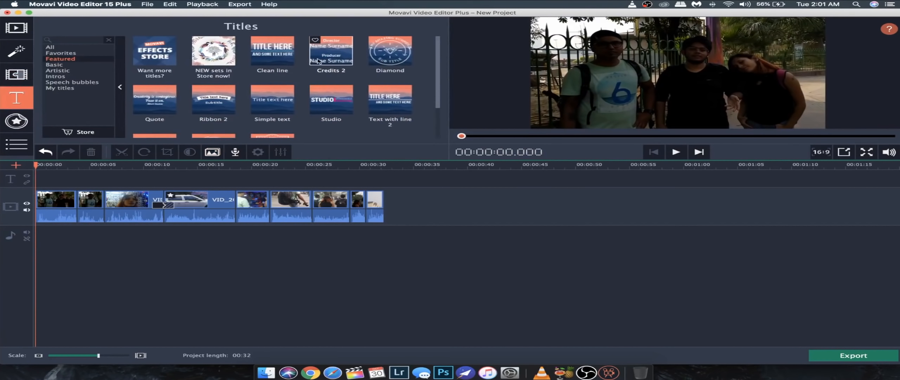
pyautogui.doubleClick(331, 51)
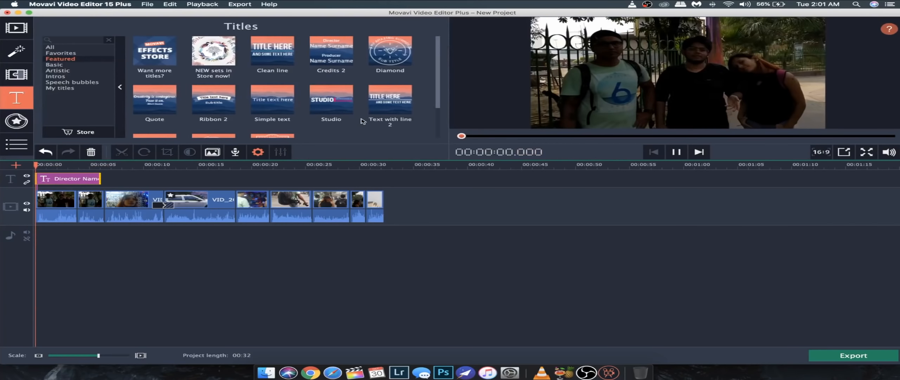
pyautogui.click(676, 151)
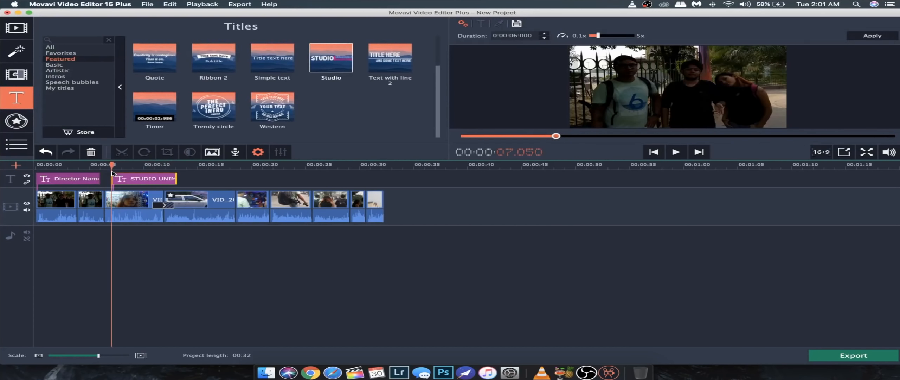
pyautogui.click(676, 151)
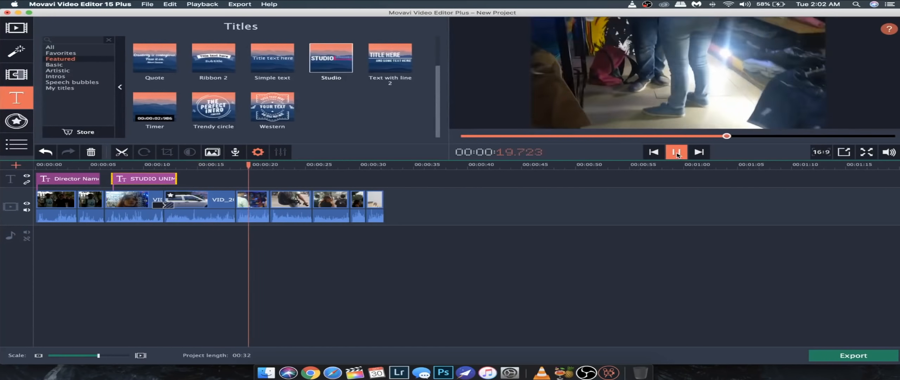
pyautogui.click(17, 121)
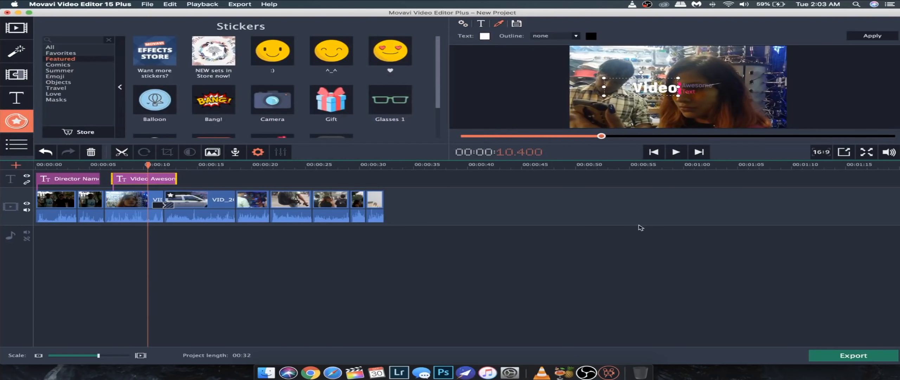
# - Place a Love letter sticker near 17 s, sized small in the upper right, and apply it
pyautogui.scroll(-3)
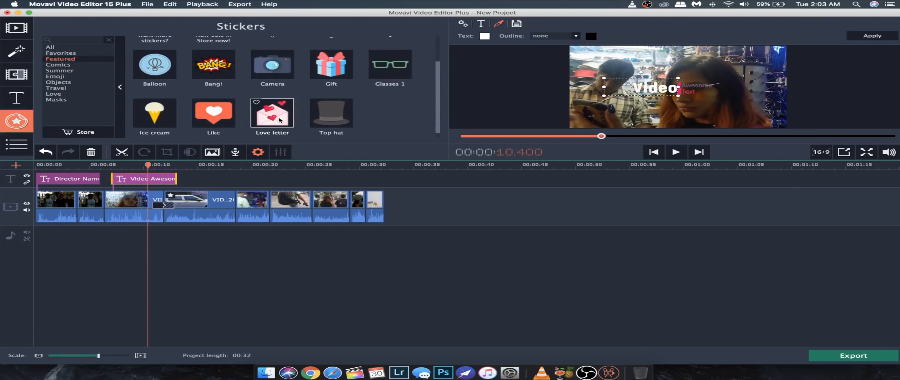
pyautogui.moveTo(272, 113); pyautogui.dragTo(253, 198)
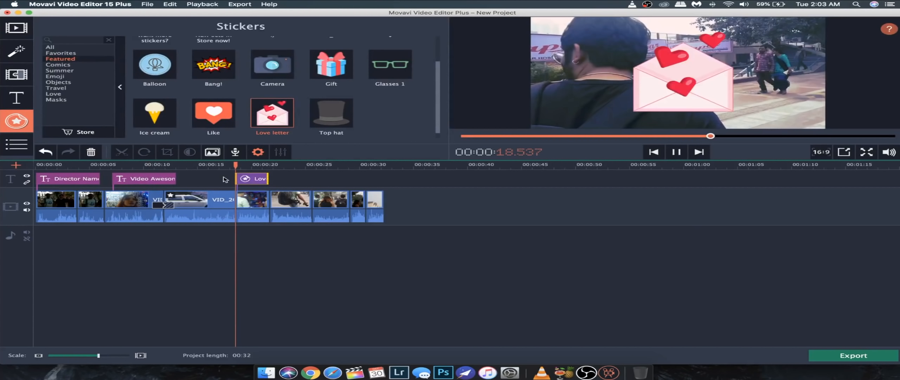
pyautogui.click(676, 151)
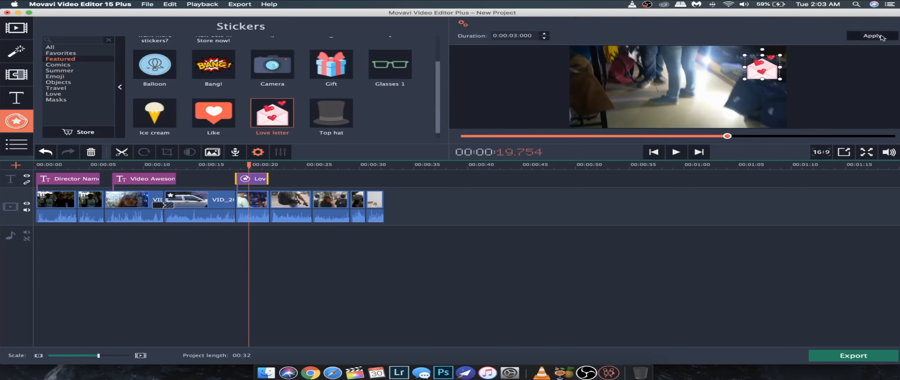
pyautogui.click(675, 152)
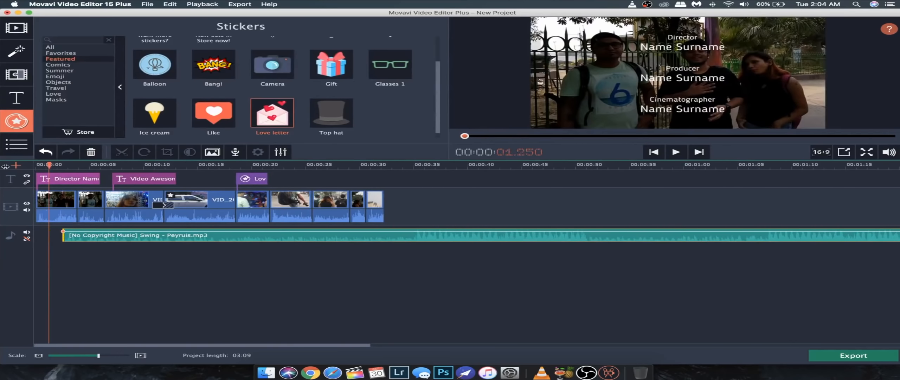
# - Split the Swing music at 32 s and remove the leftover so it ends with the video
pyautogui.click(382, 167)
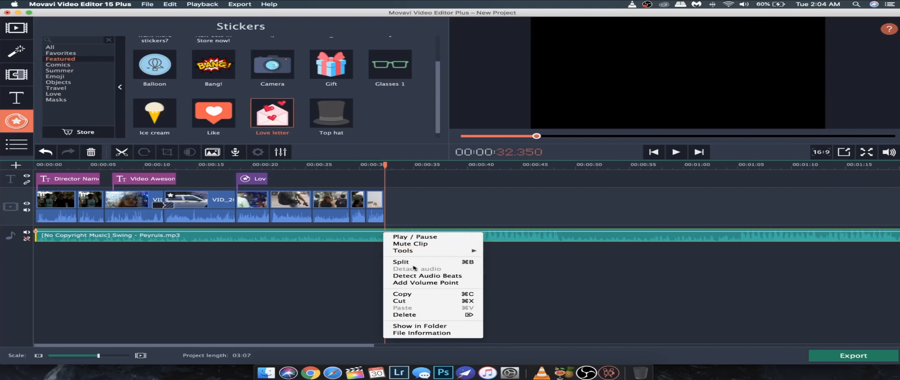
pyautogui.click(400, 262)
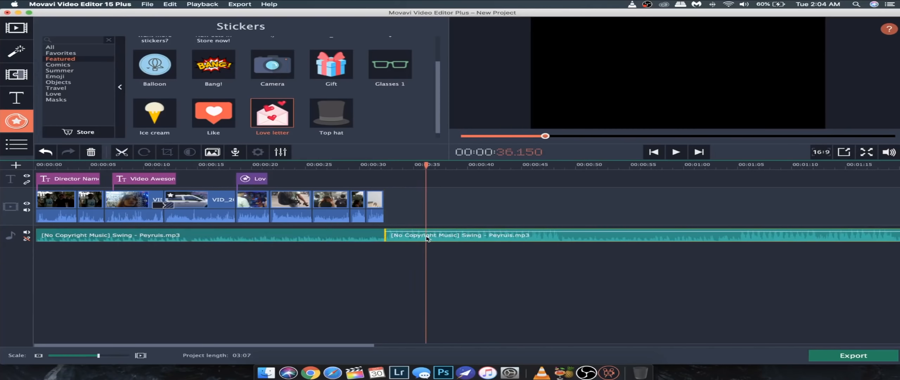
pyautogui.rightClick(379, 235)
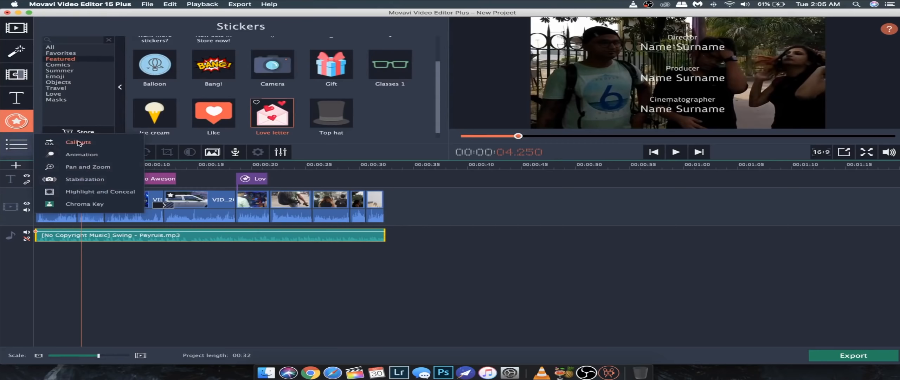
# - Add a No callout near 15 s and a Curved arrow callout near 23 s, then preview
pyautogui.click(77, 141)
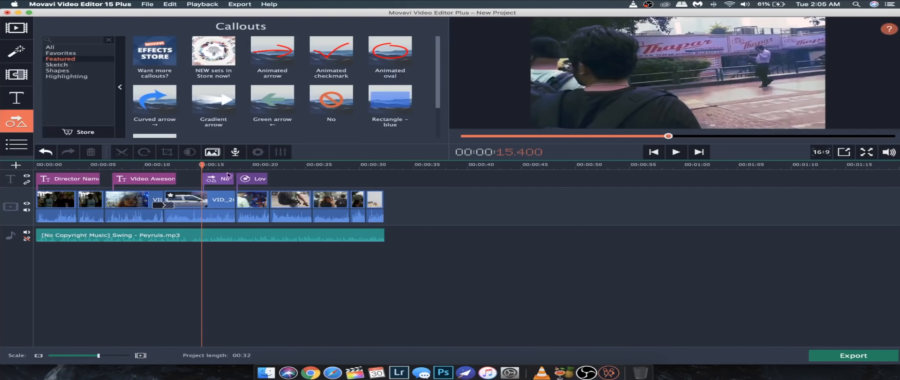
pyautogui.click(675, 152)
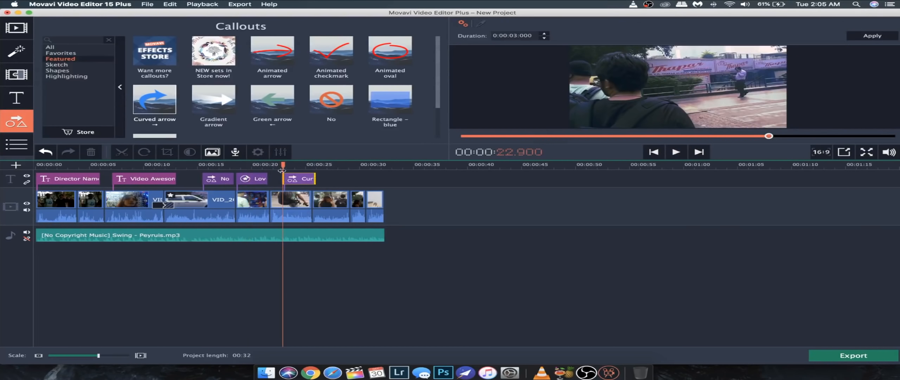
pyautogui.click(675, 152)
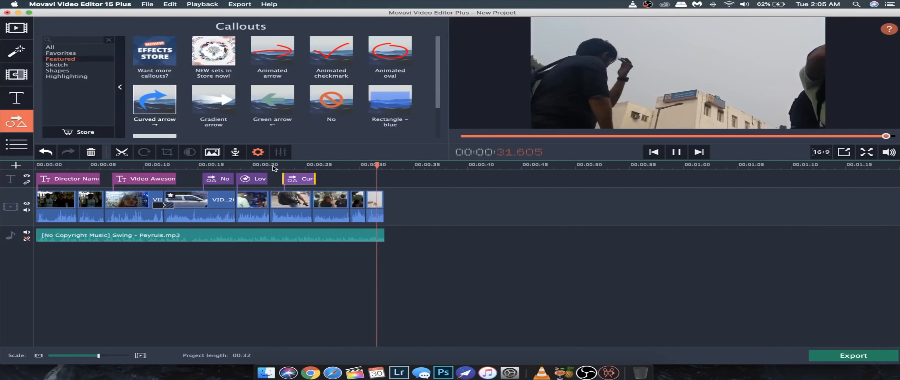
pyautogui.click(299, 164)
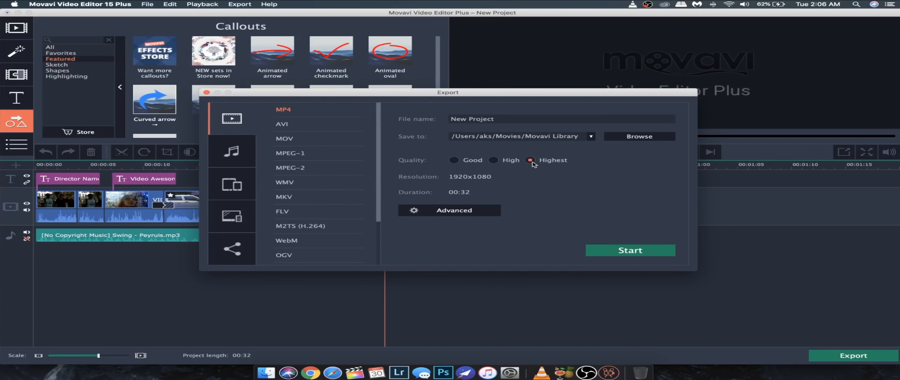
# - Export the project as a 1920x1080 MP4 at Good quality
pyautogui.click(456, 159)
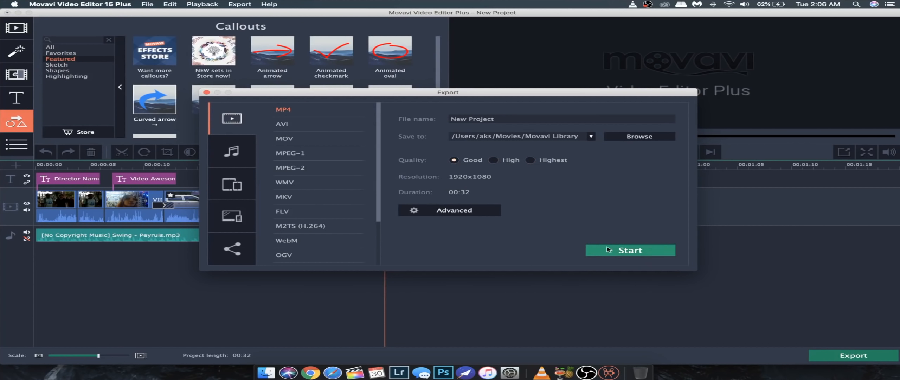
pyautogui.click(629, 250)
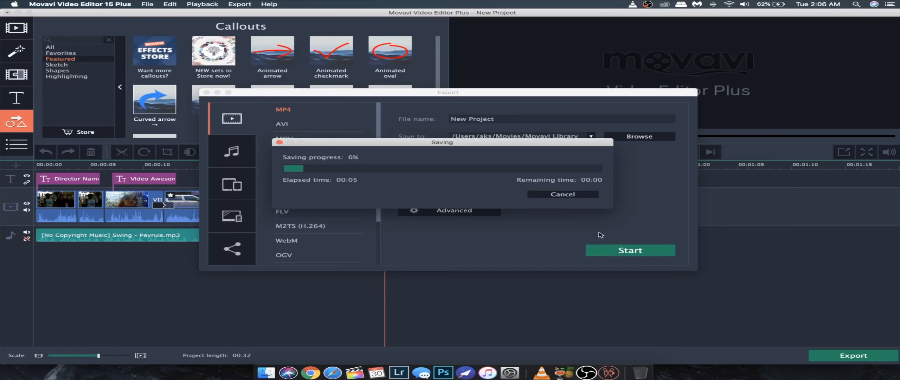